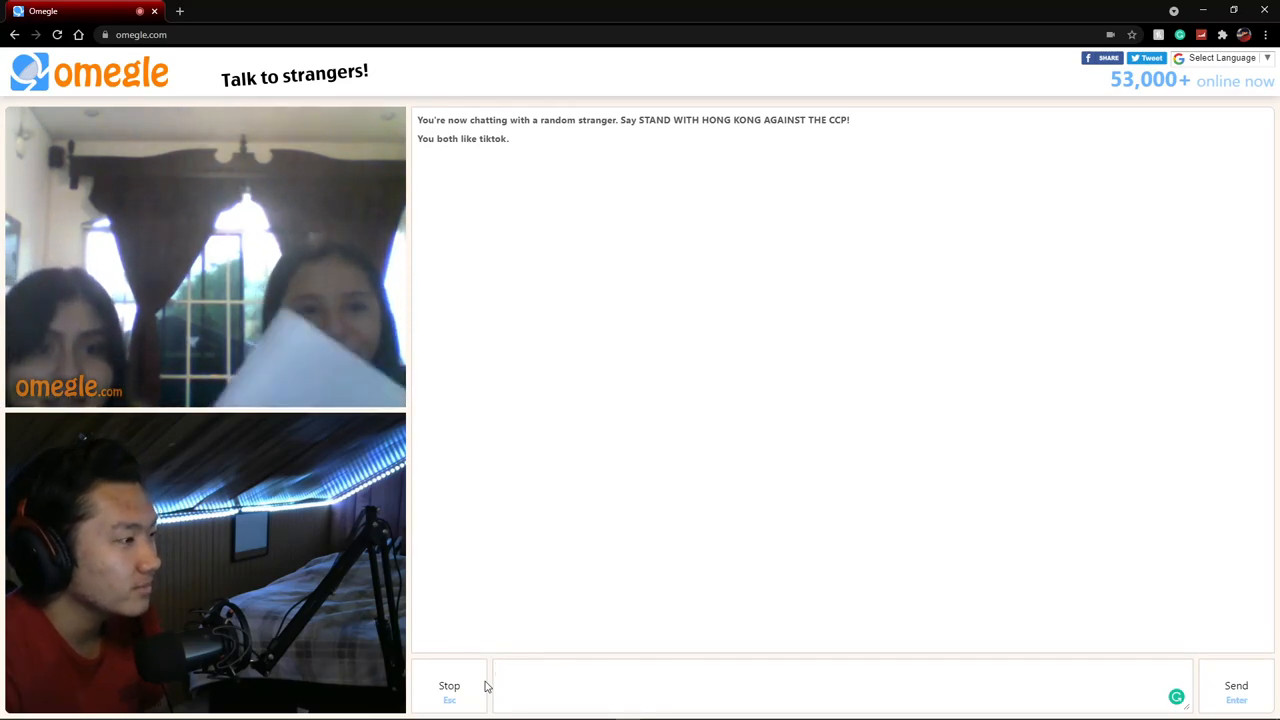
mouse_move(519, 663)
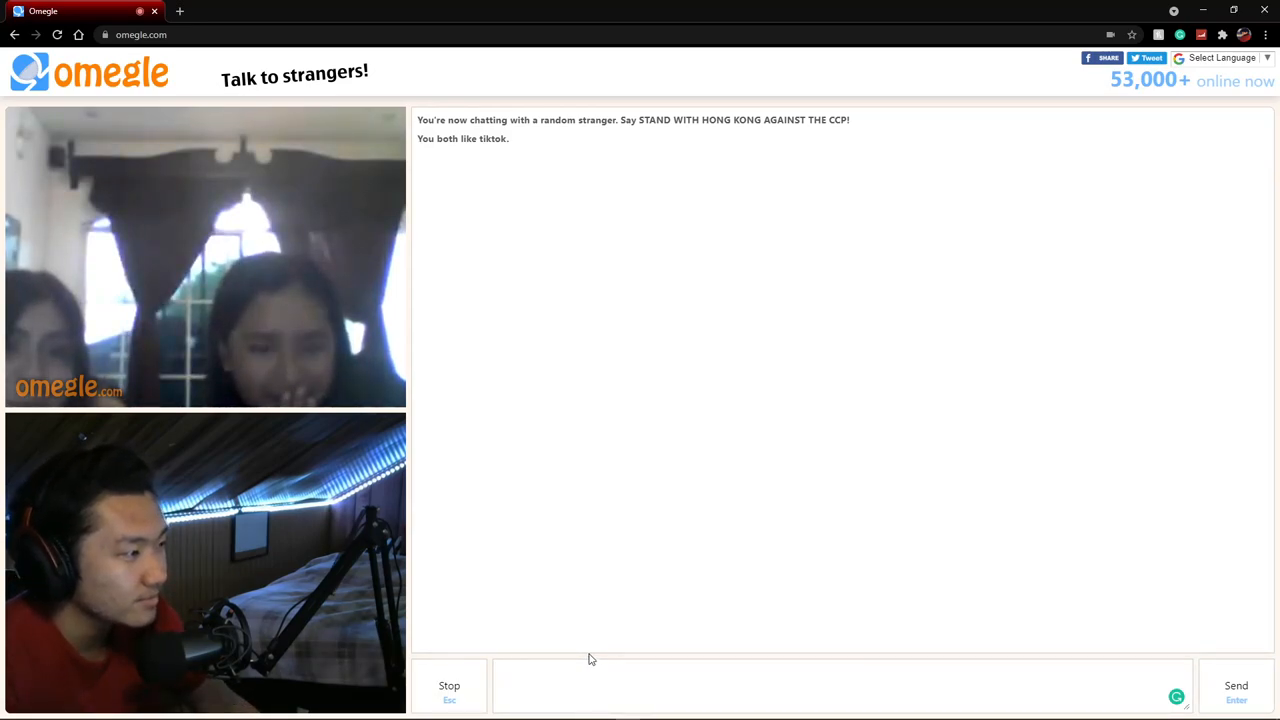
mouse_move(555, 665)
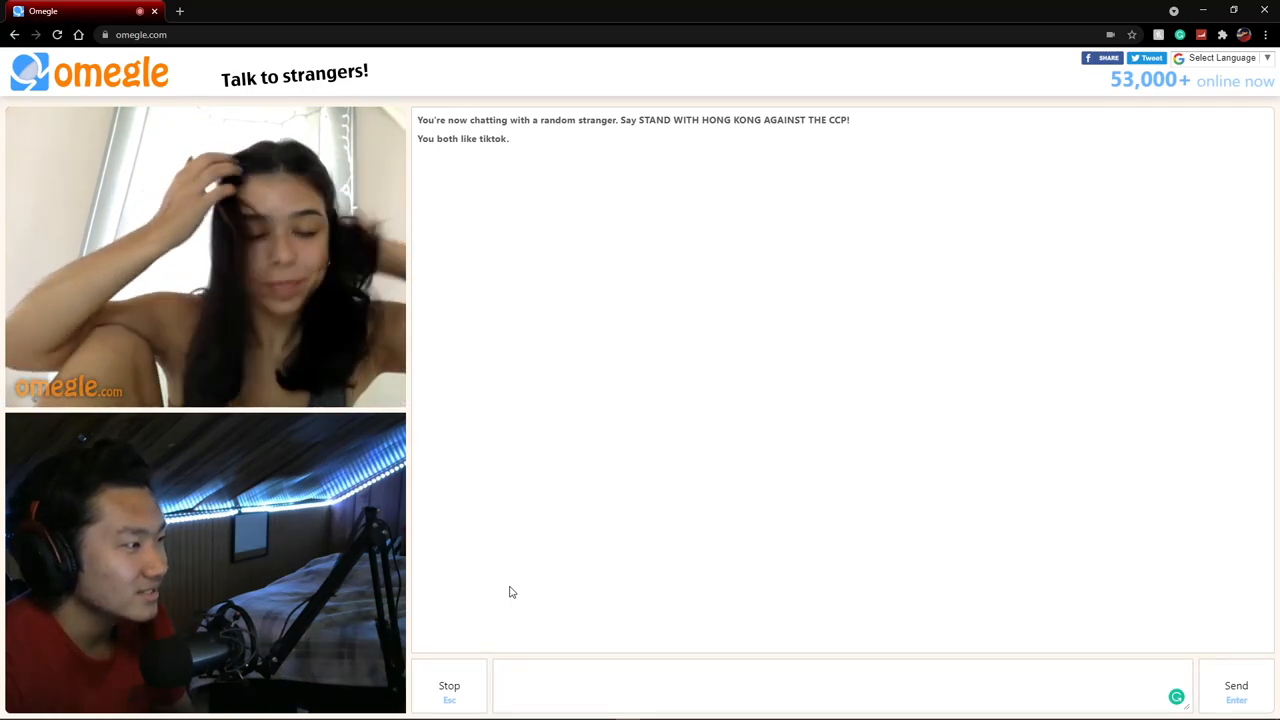
mouse_move(484, 558)
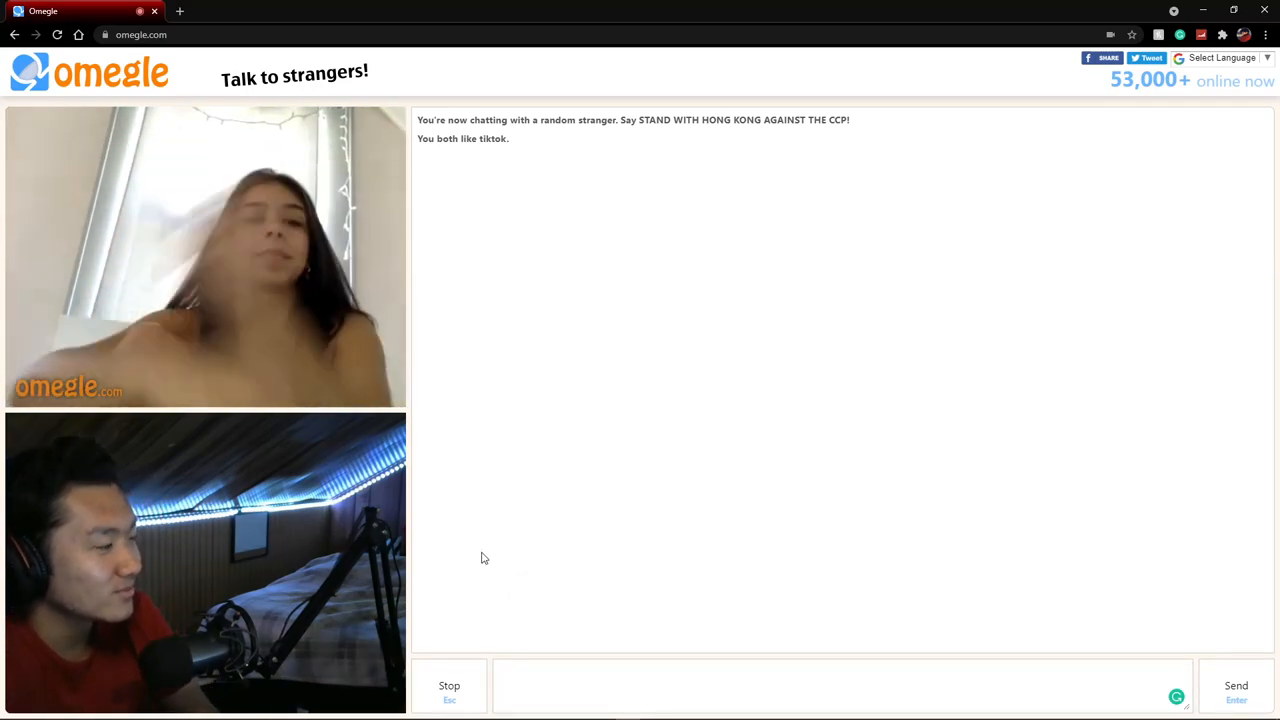